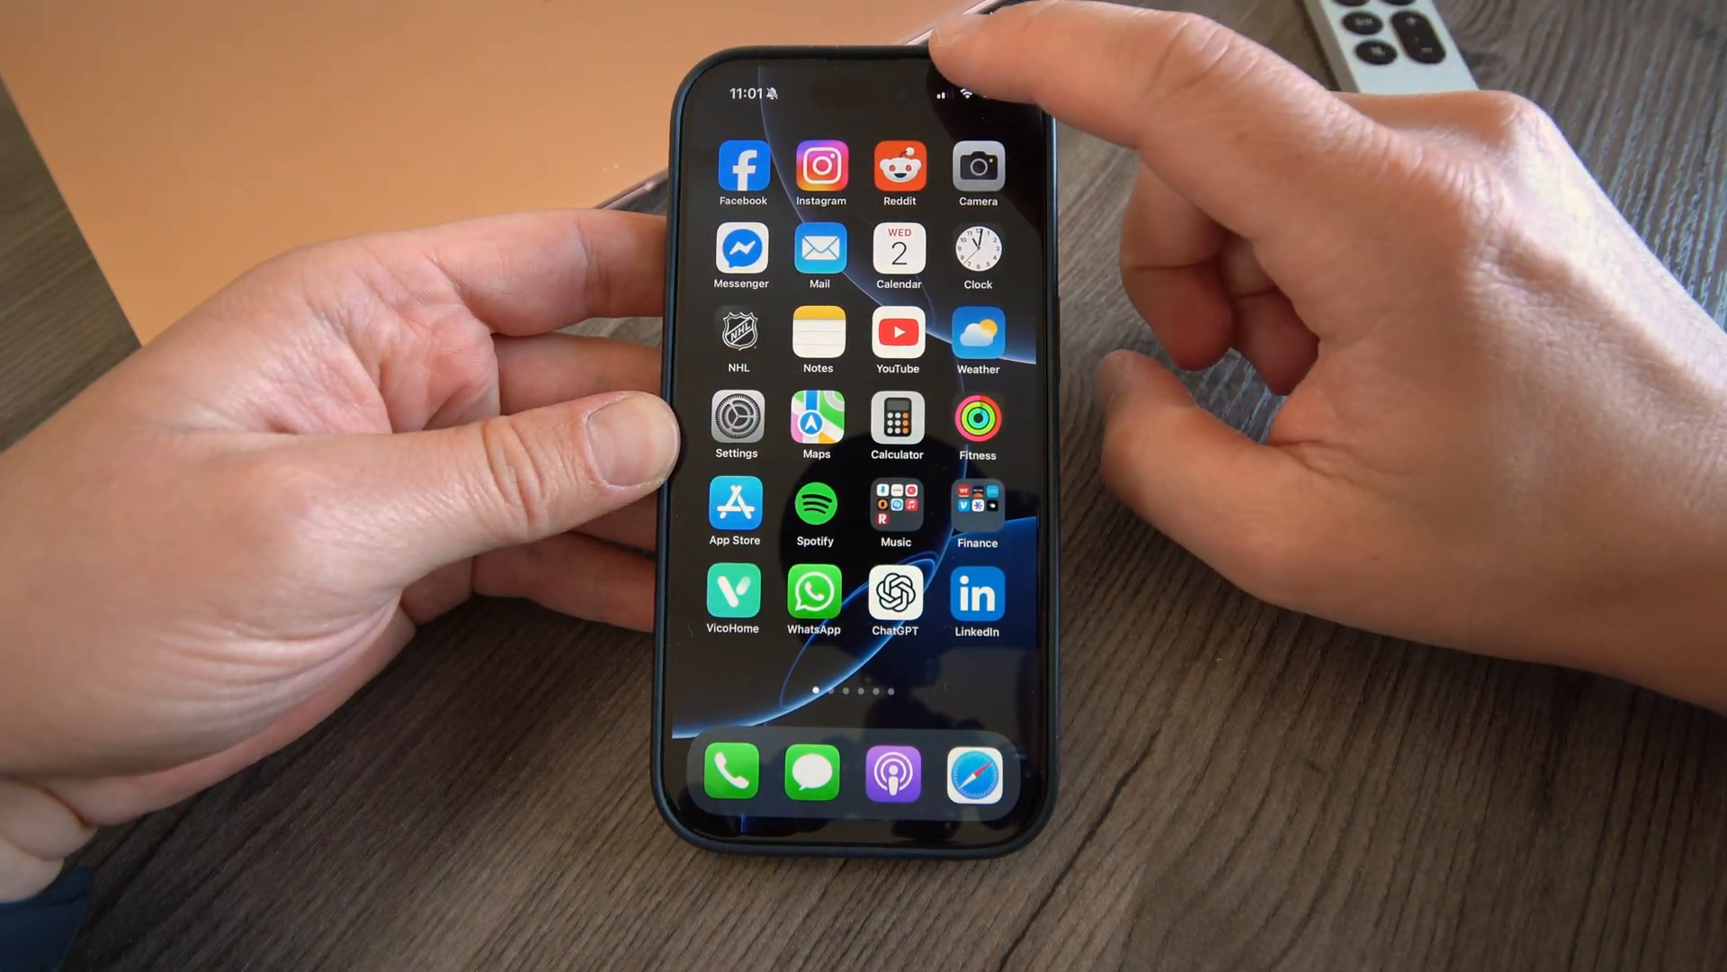
Bring up Control Center from the home screen, revealing the power-off button in the top corner
{"action": "left_click_drag", "start_coordinate": [970, 88], "coordinate": [969, 441]}
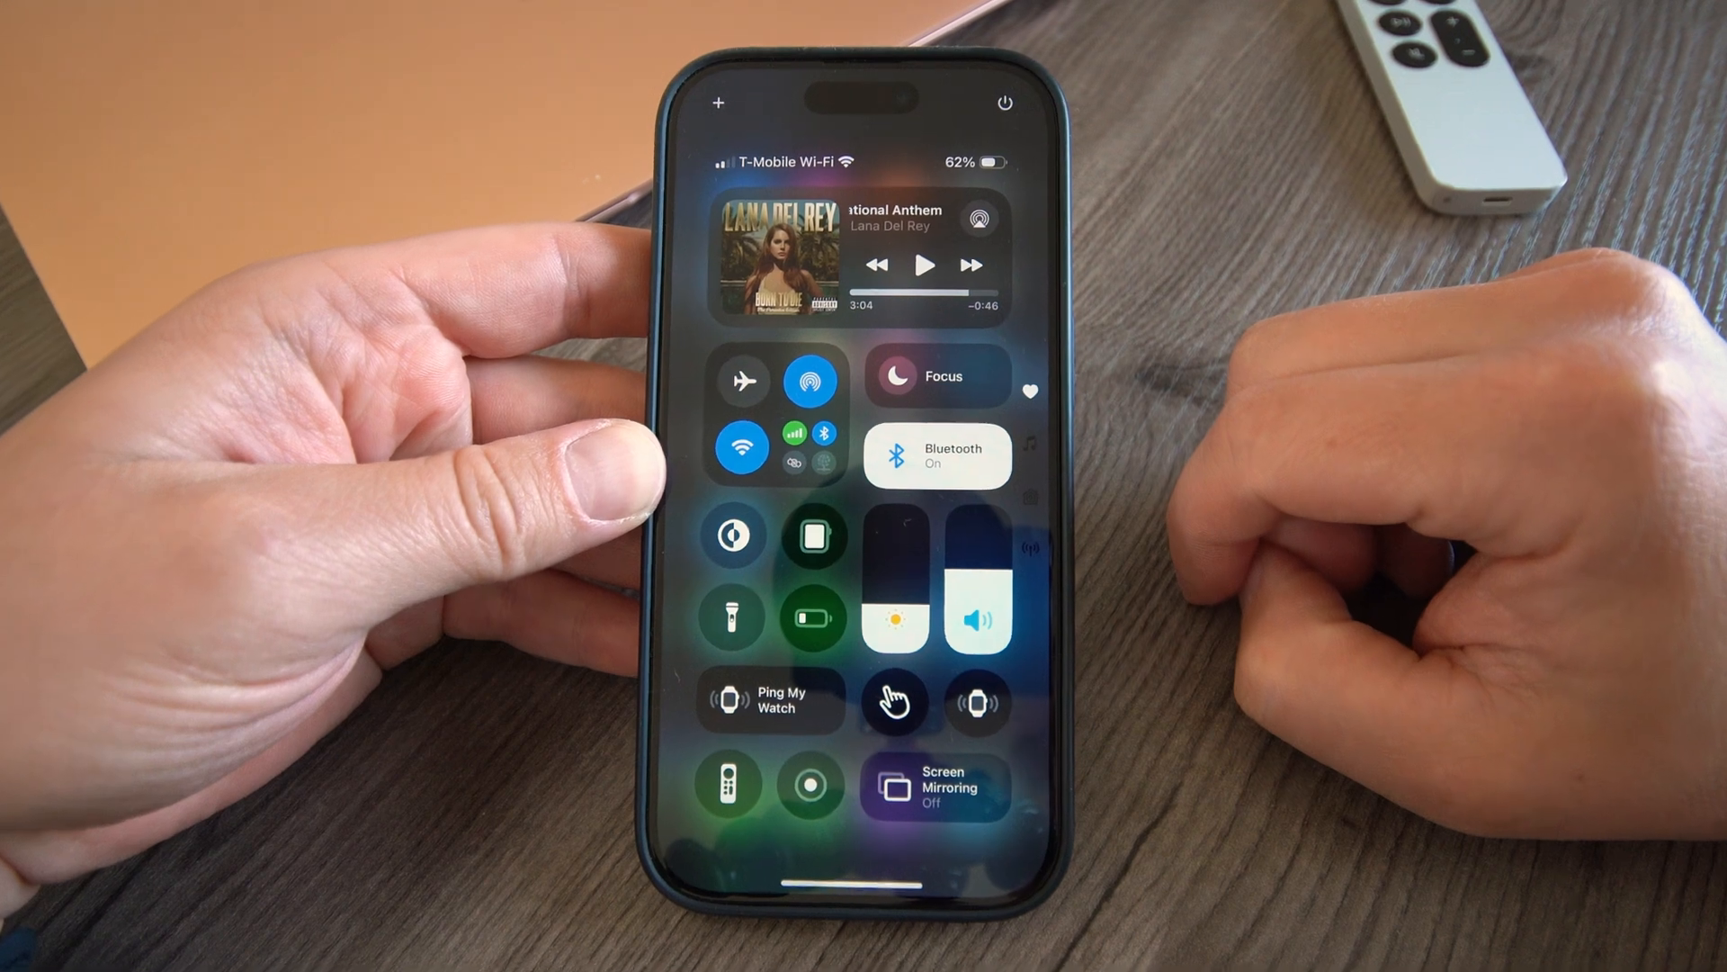